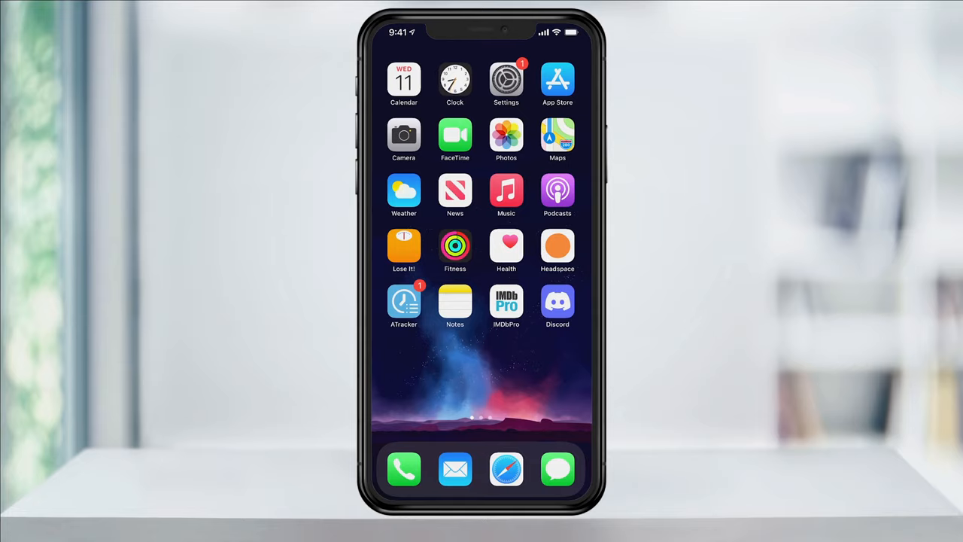
- In the Discord app, start adding a server and choose to join an existing one
click(556, 300)
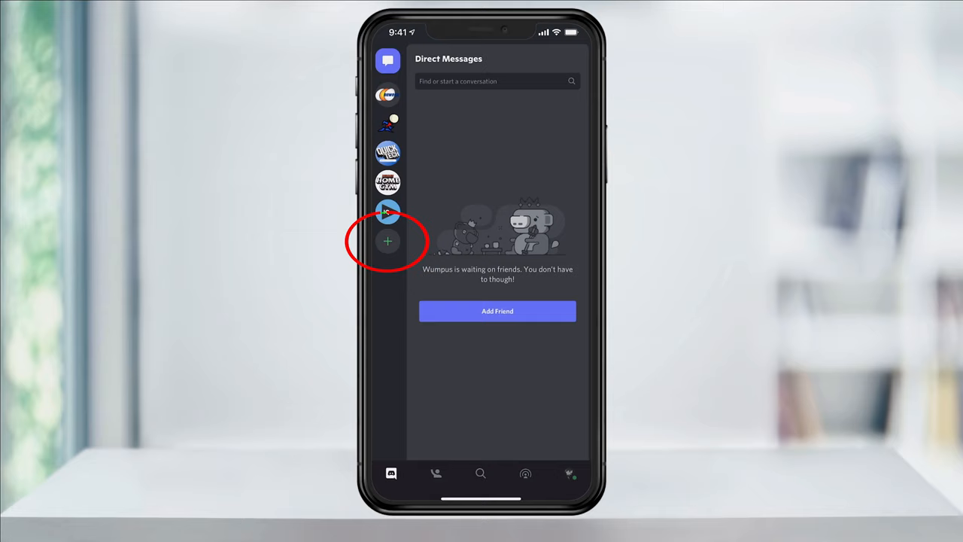
click(389, 241)
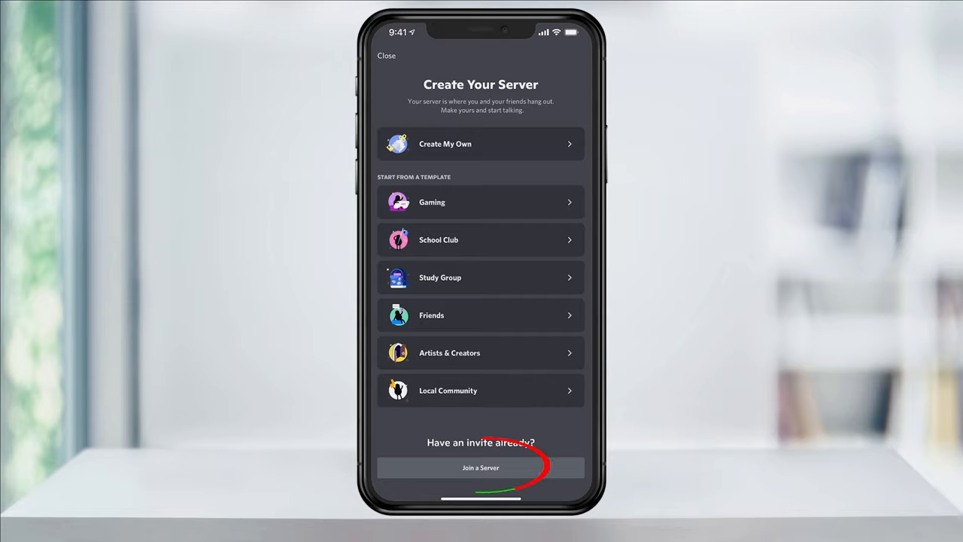
click(480, 467)
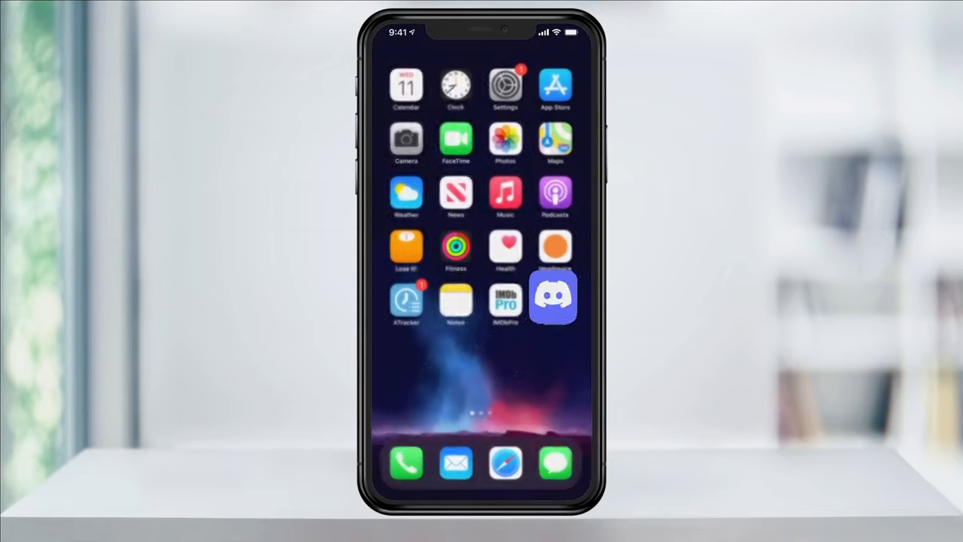
- Browse discord.com in Safari and request its desktop website
click(554, 297)
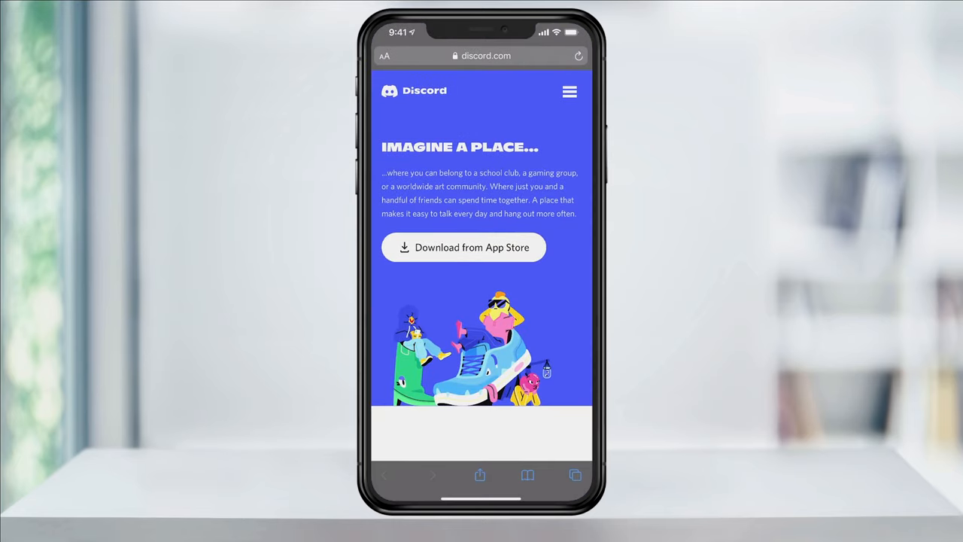
scroll(down, 3)
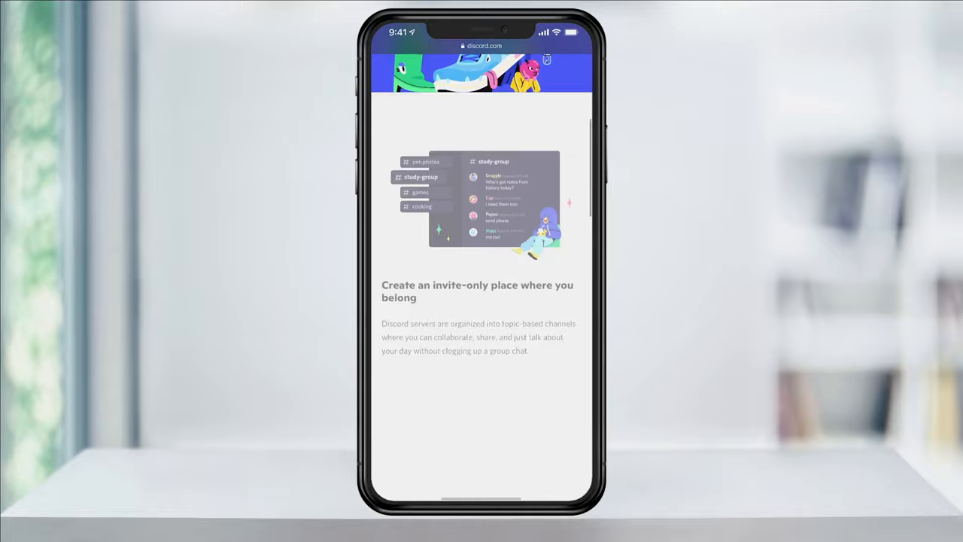
scroll(down, 3)
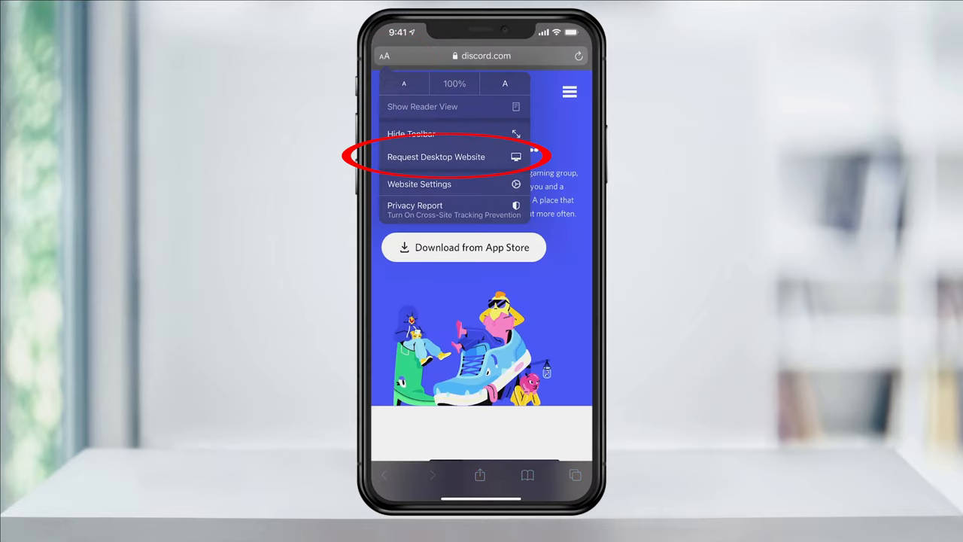
click(436, 156)
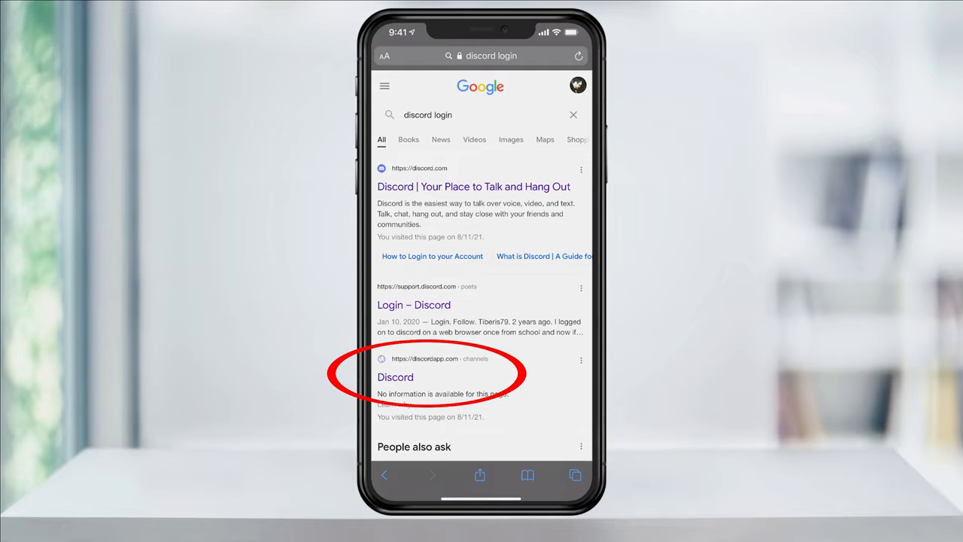
- Log in to the Discord web app with email and password and reach Explore Public Servers
click(394, 376)
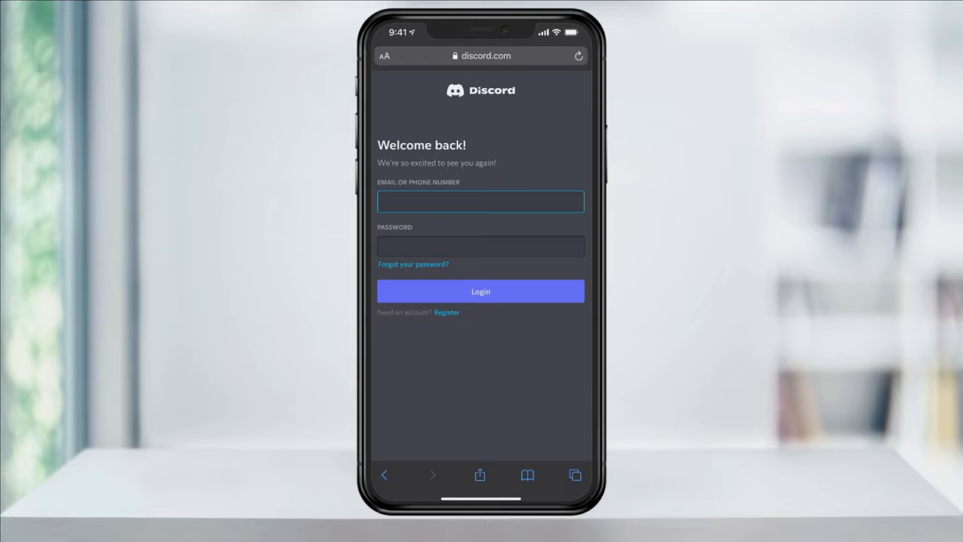
click(480, 290)
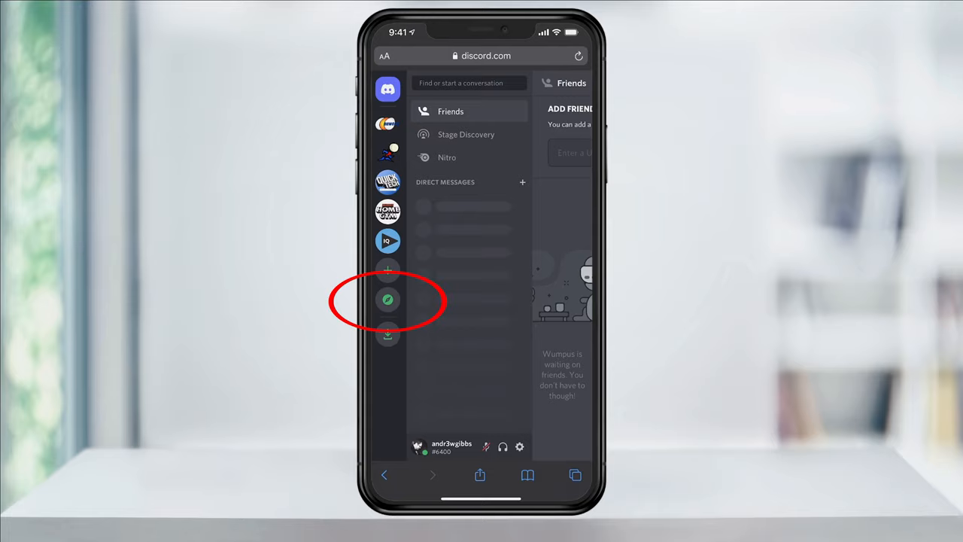
click(389, 300)
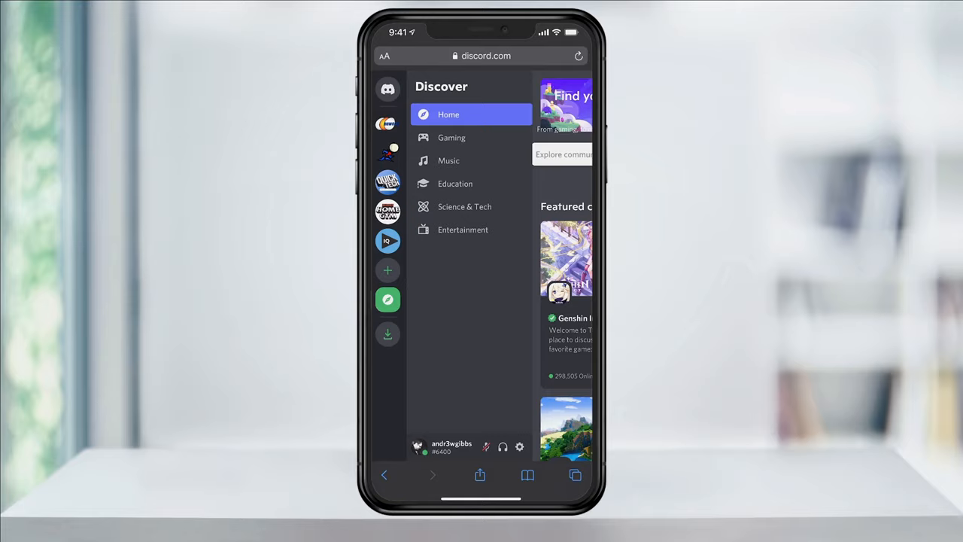
- Filter Discover to Gaming, find MrBeast Gaming and join it
click(451, 136)
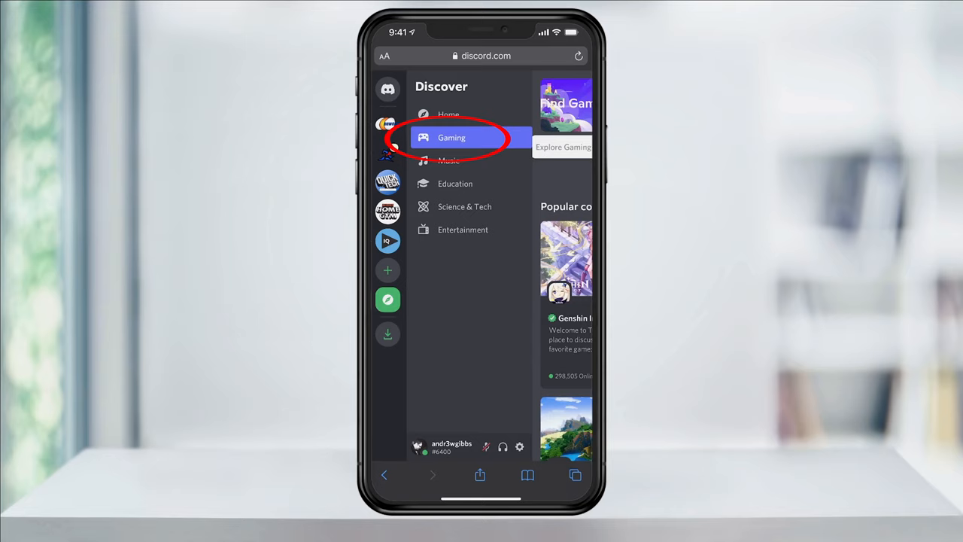
click(452, 137)
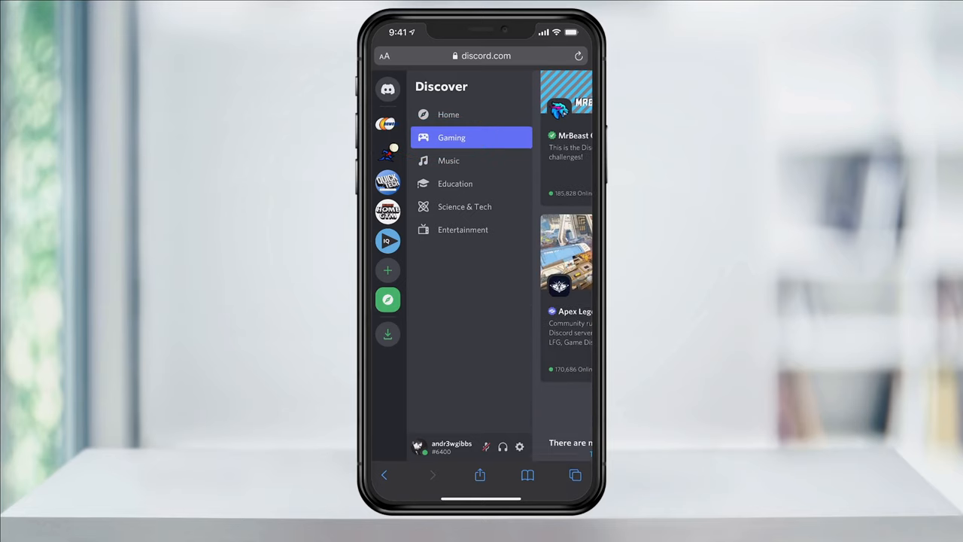
scroll(down, 3)
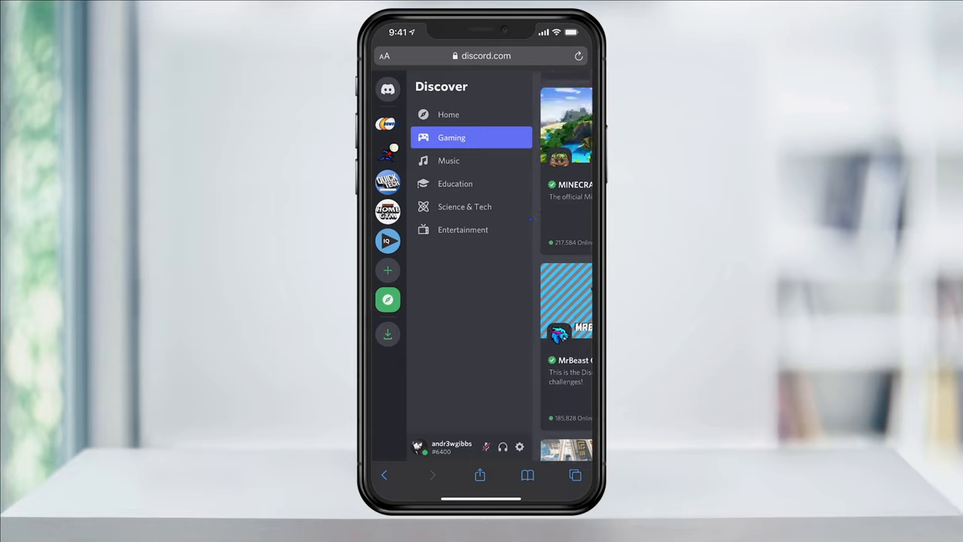
click(563, 146)
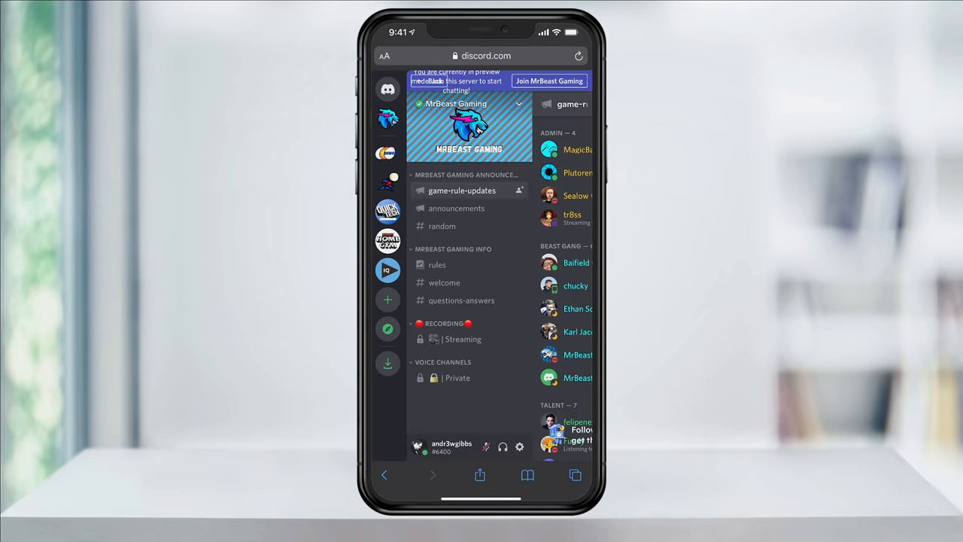
click(567, 81)
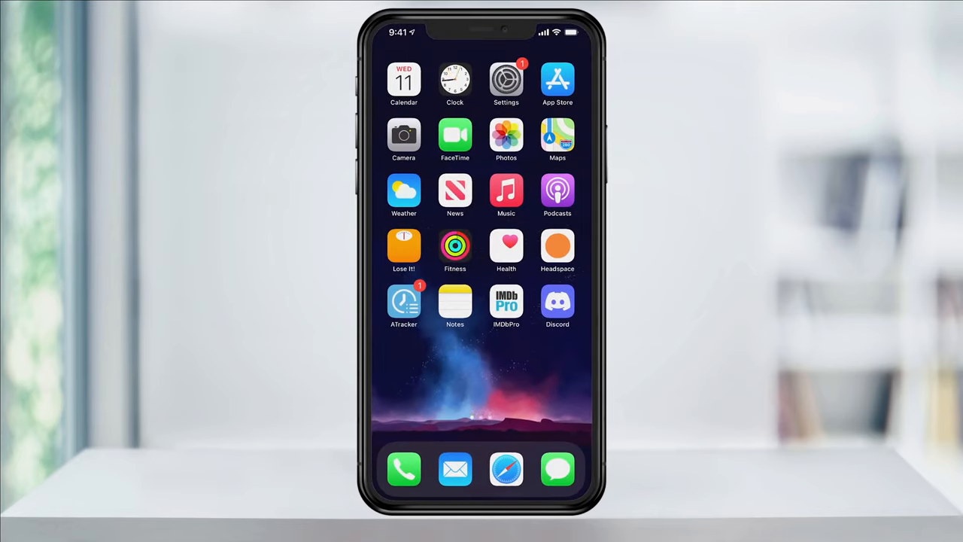
- View the newly joined MrBeast Gaming server in the Discord app's server list
click(556, 304)
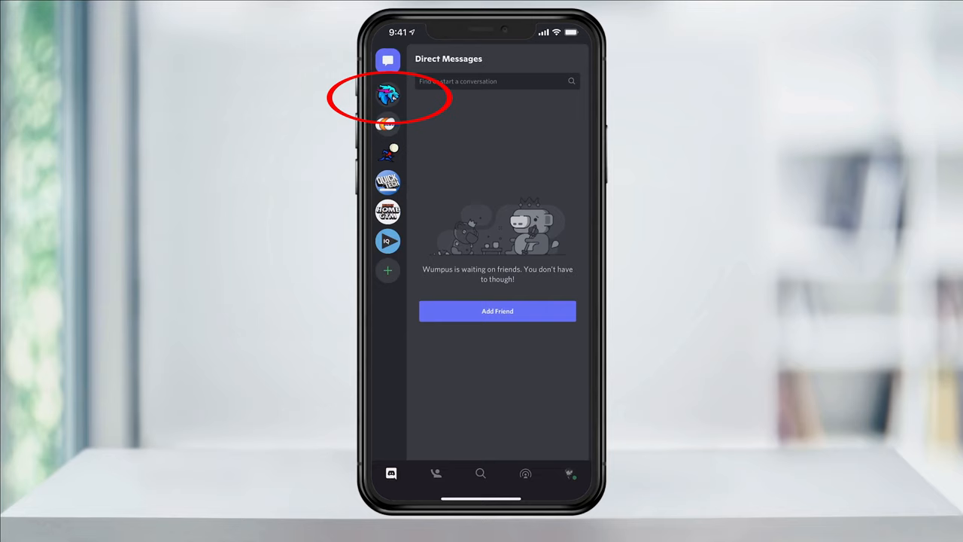
click(386, 98)
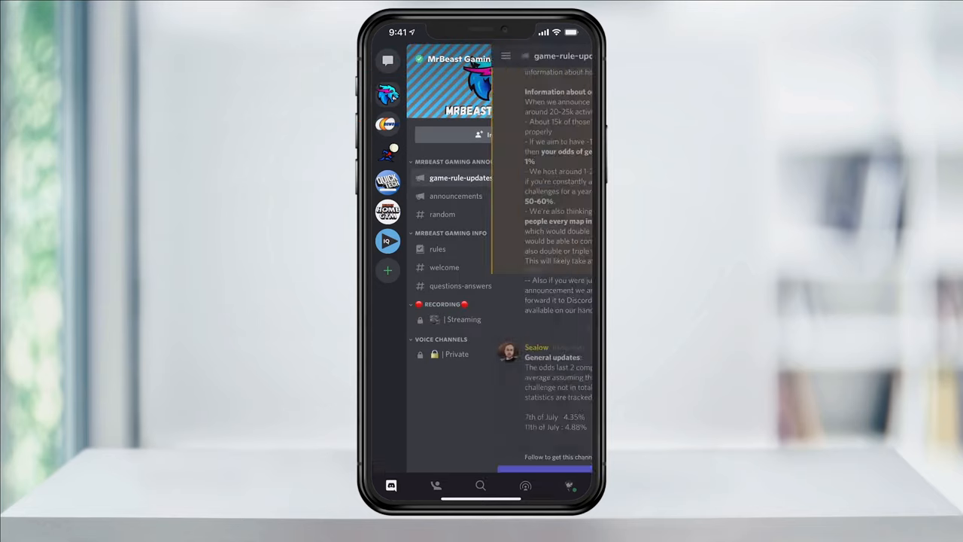